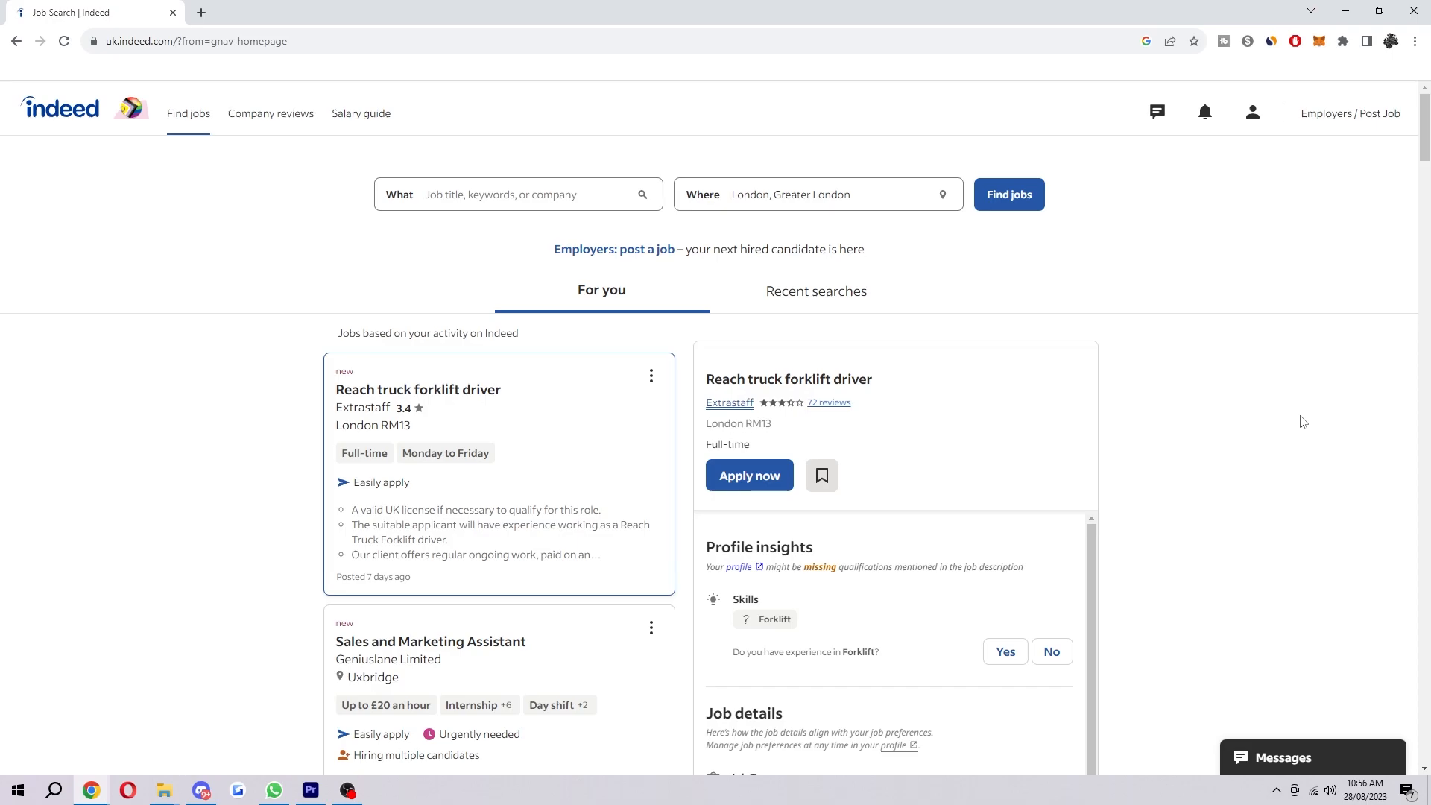
pyautogui.moveTo(1252, 112)
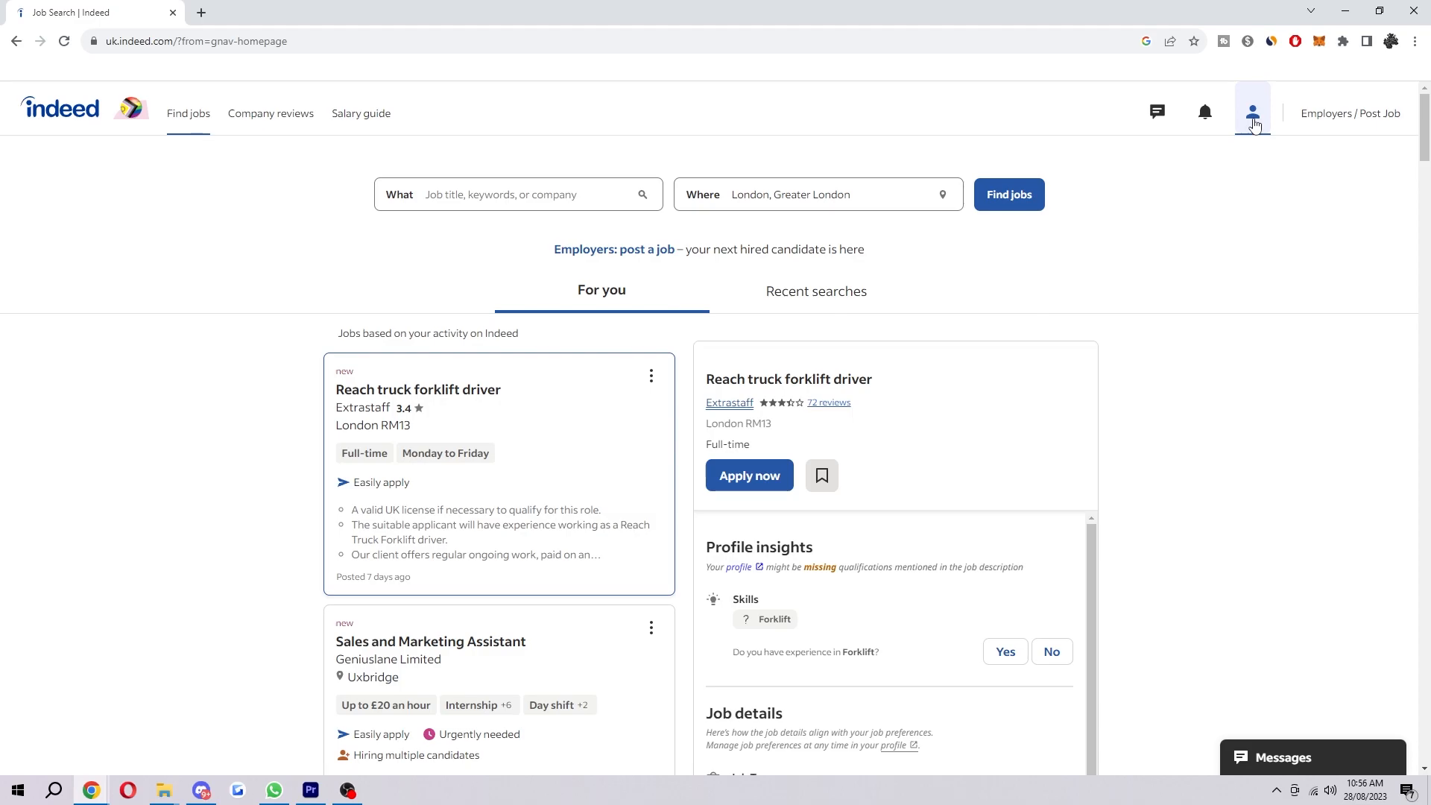
# Step: Visit Communications settings from the account menu and return to Account settings
pyautogui.click(1253, 113)
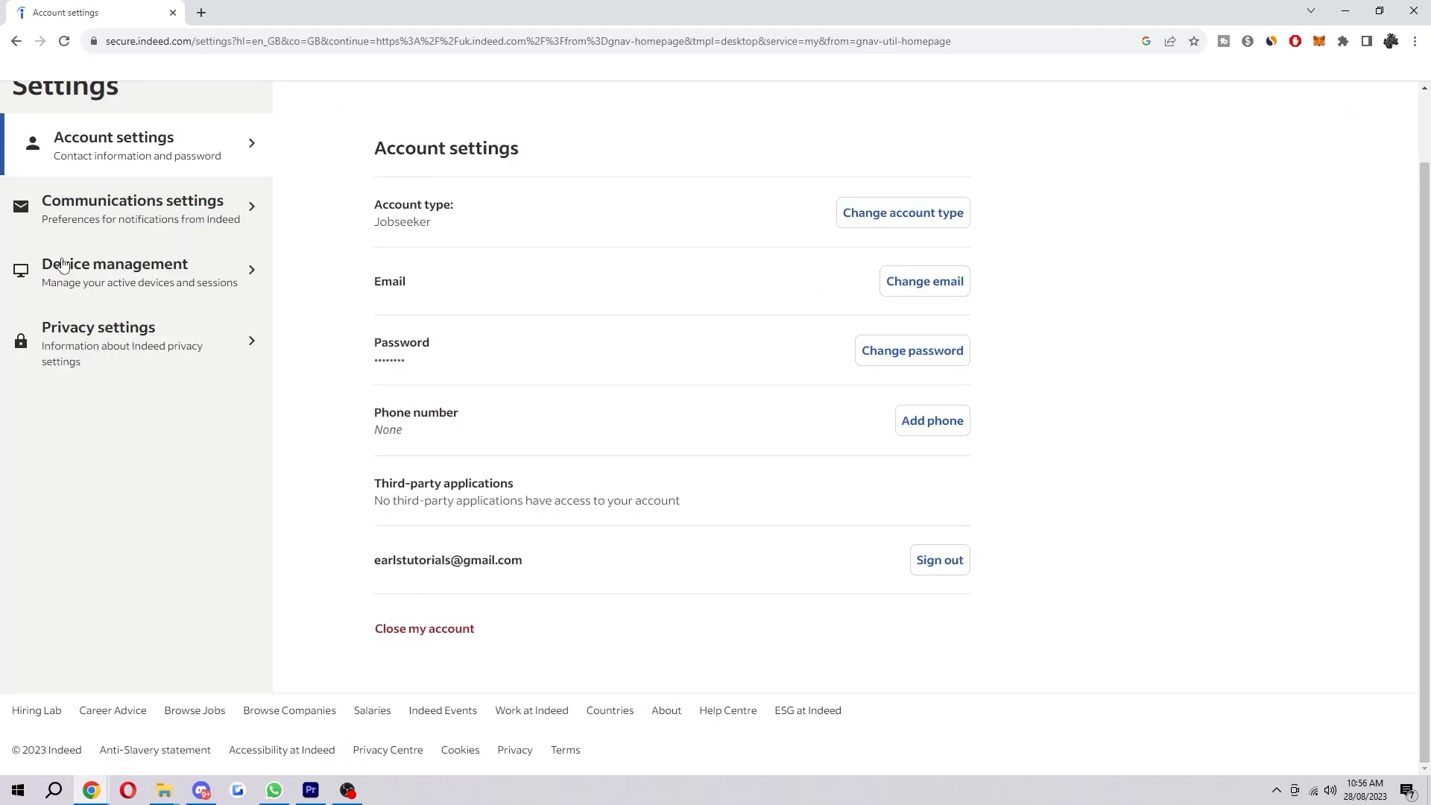
pyautogui.click(132, 201)
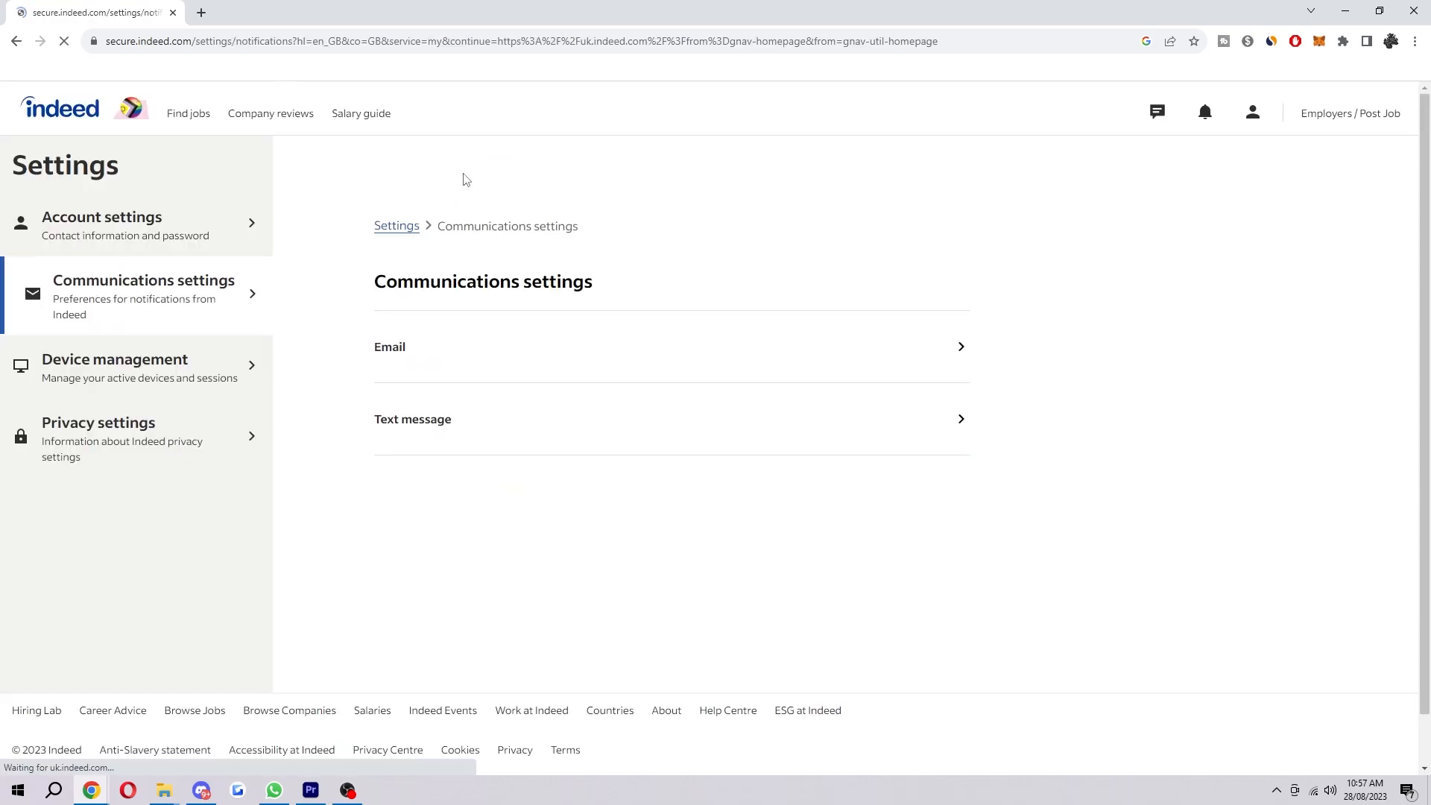
pyautogui.click(101, 225)
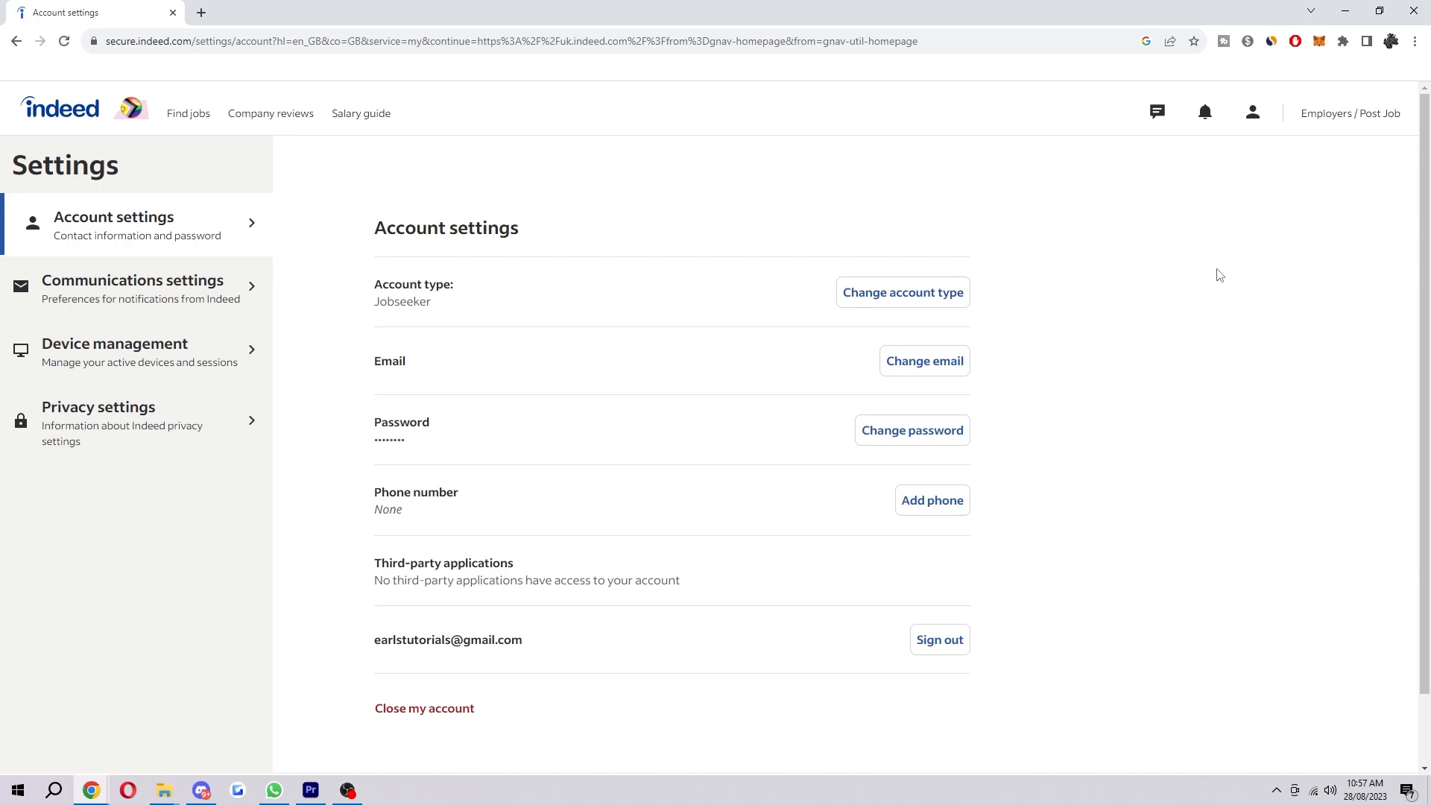
pyautogui.click(548, 41)
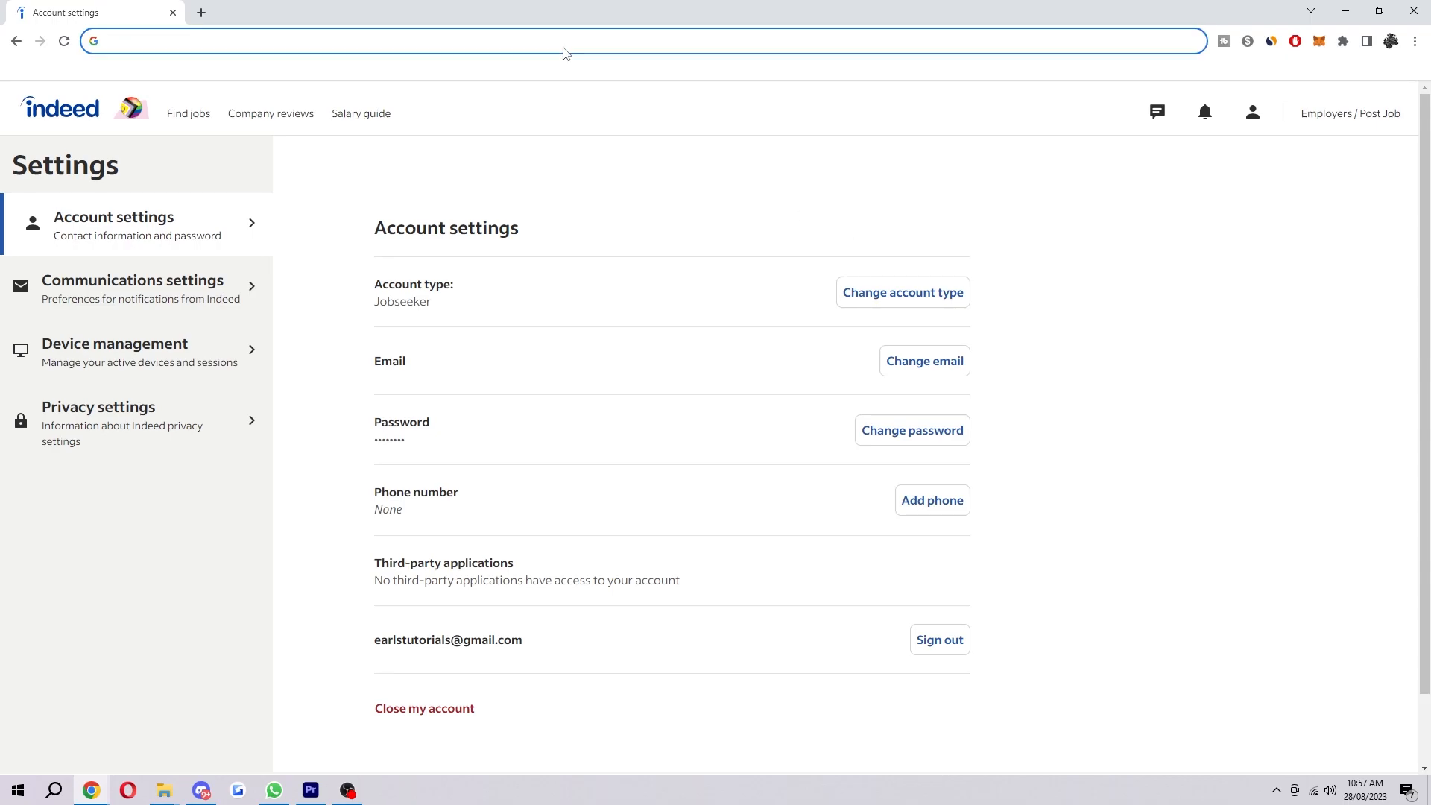
# Step: Go to indeed.com/preferences to reach the search preferences page
pyautogui.write('indeed.com')
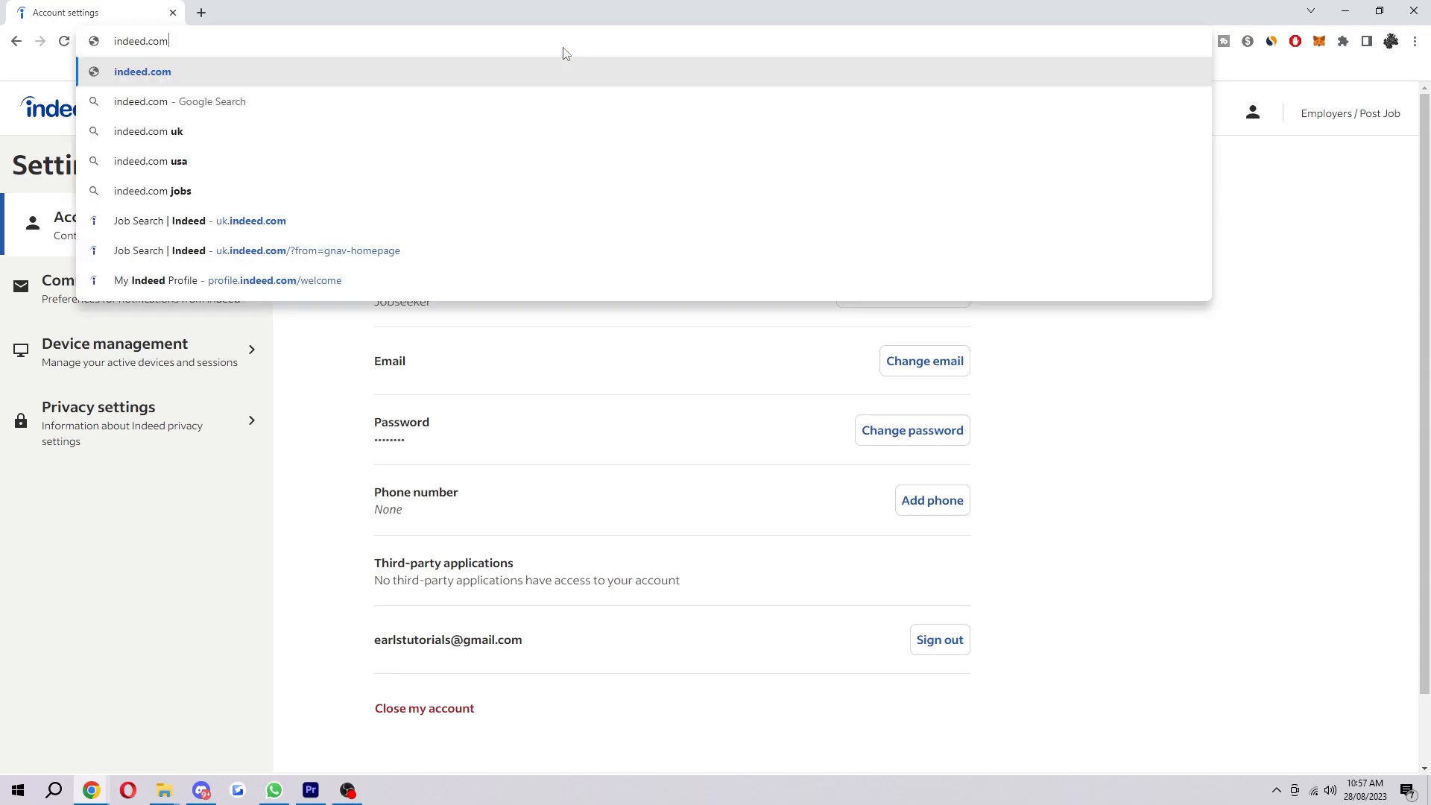
pyautogui.write('/preferences')
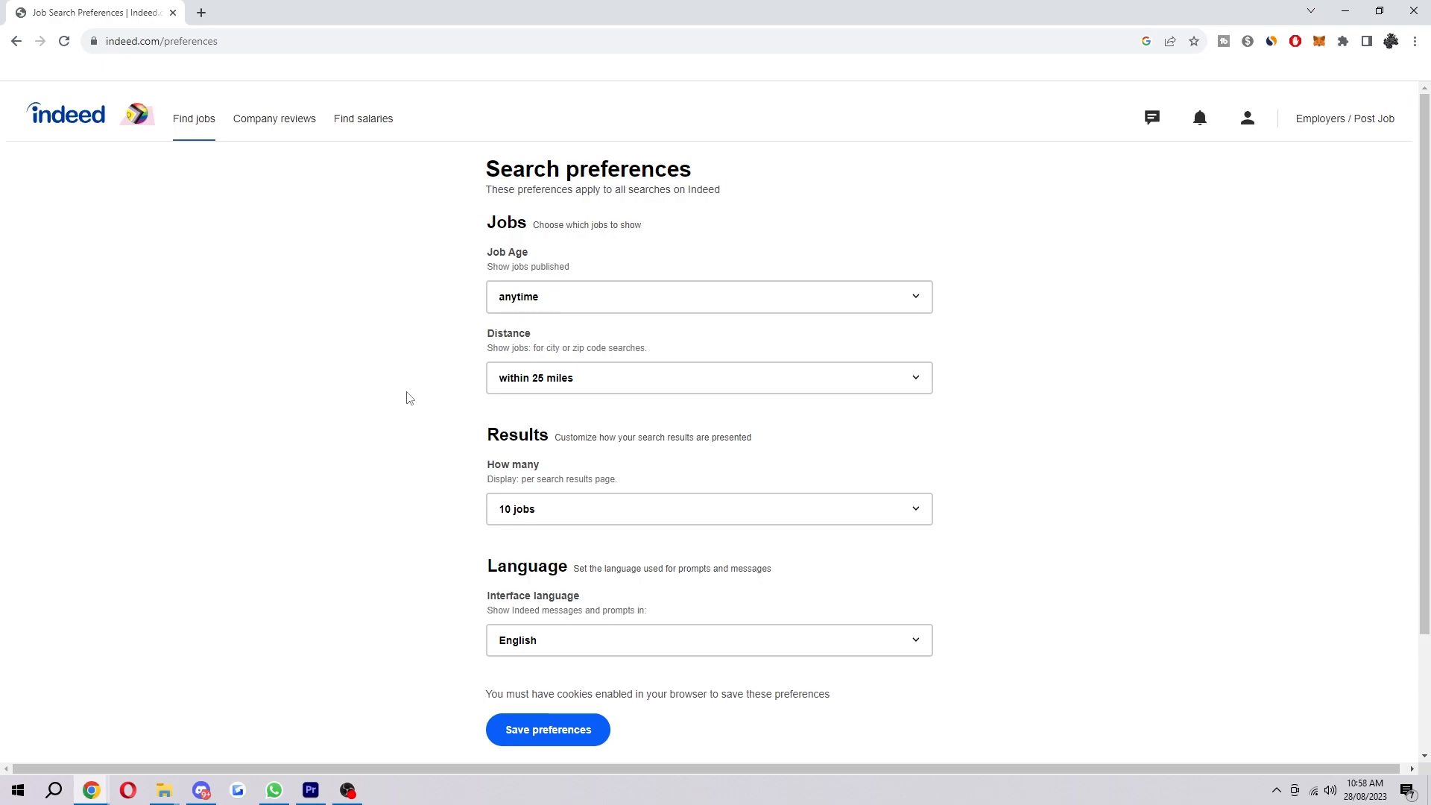
pyautogui.moveTo(700, 662)
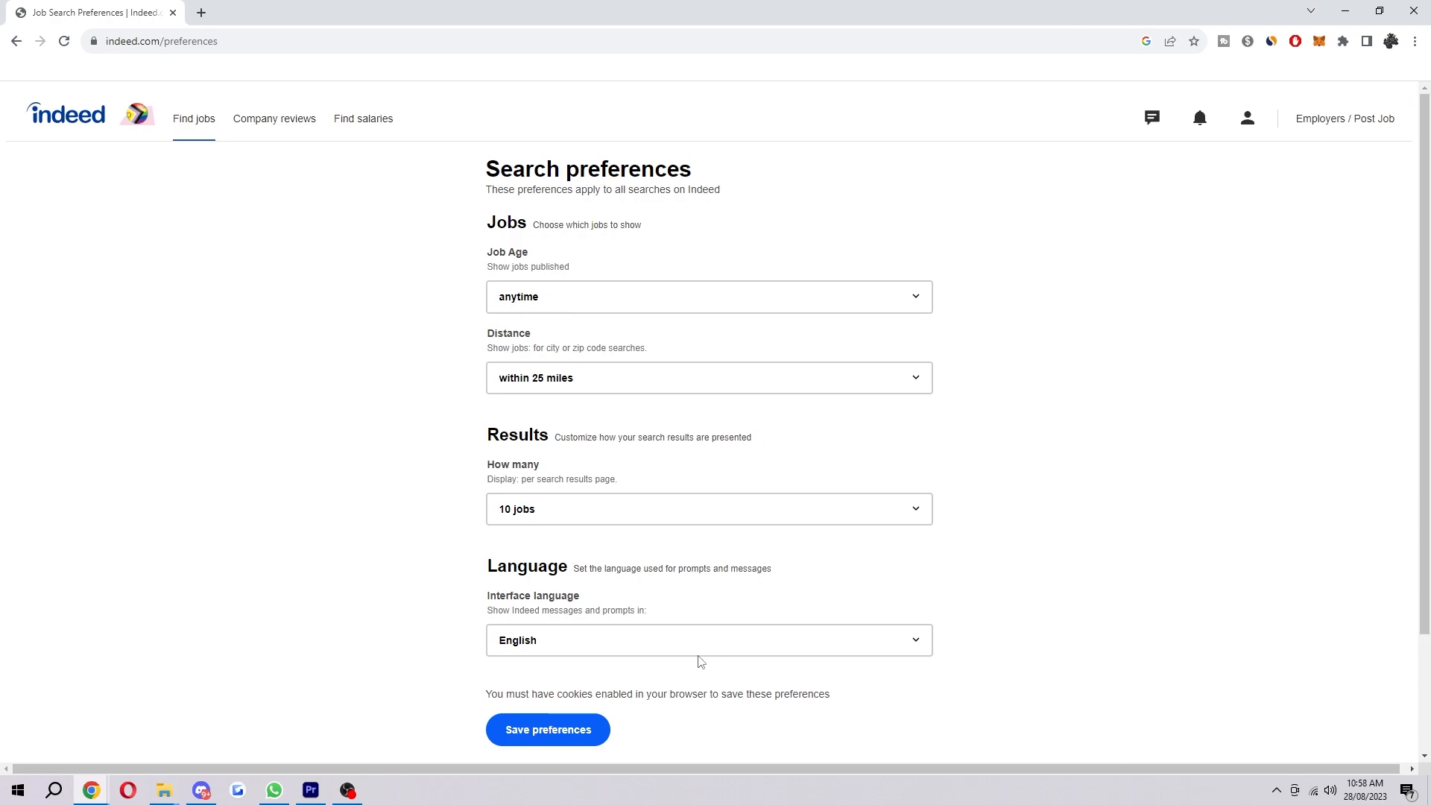
pyautogui.scroll(-3)
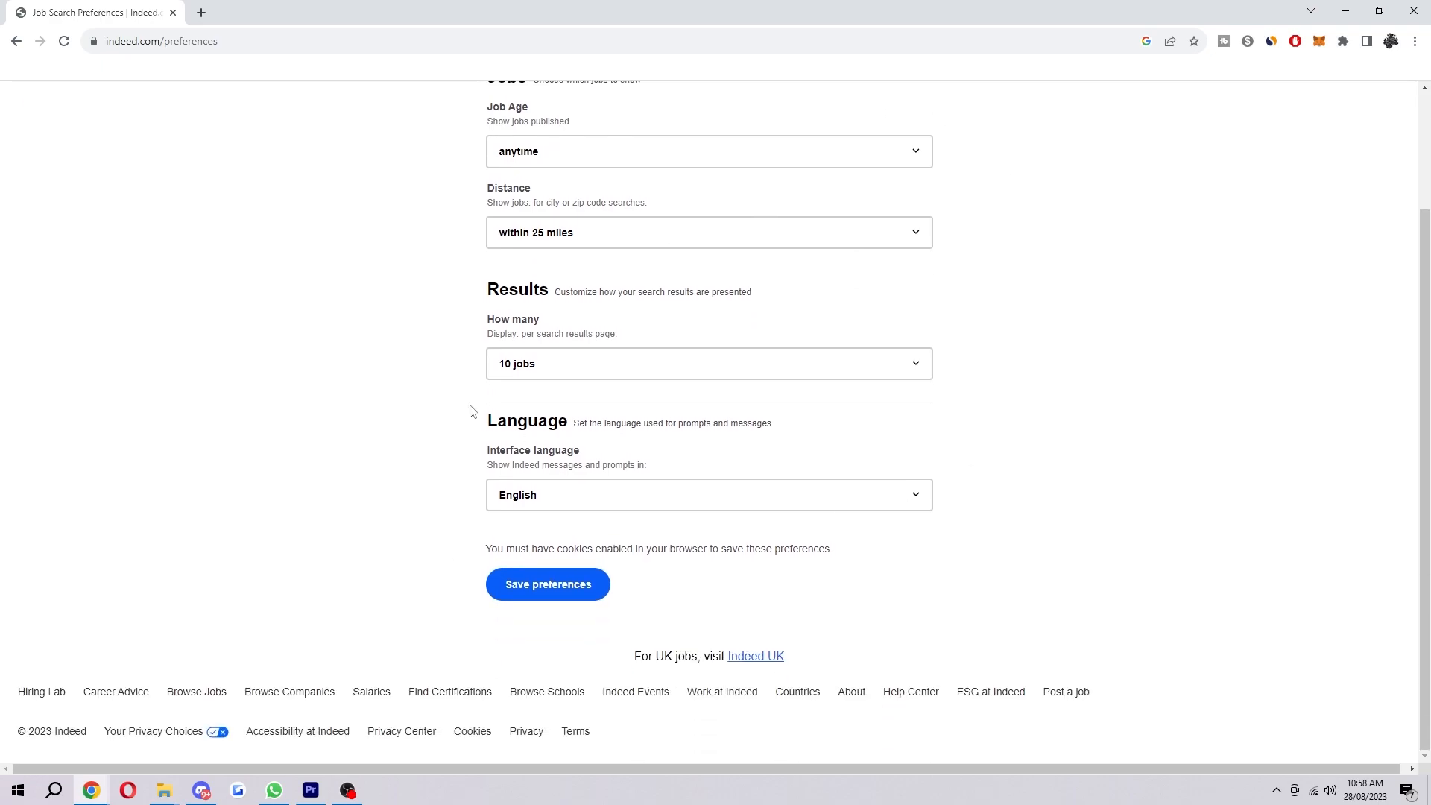
pyautogui.moveTo(784, 482)
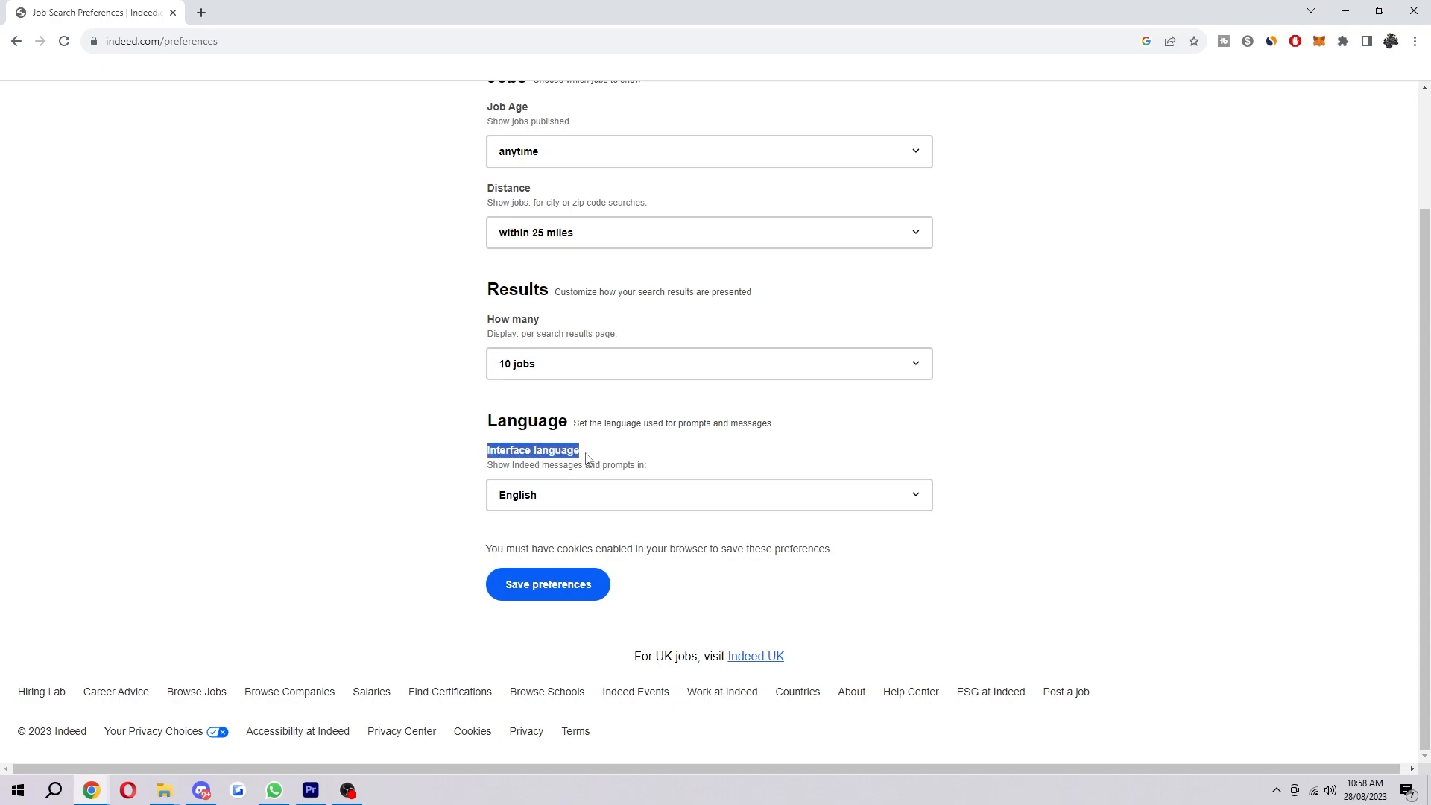
# Step: Review the interface languages, keep English, save preferences and dismiss the confirmation
pyautogui.click(708, 494)
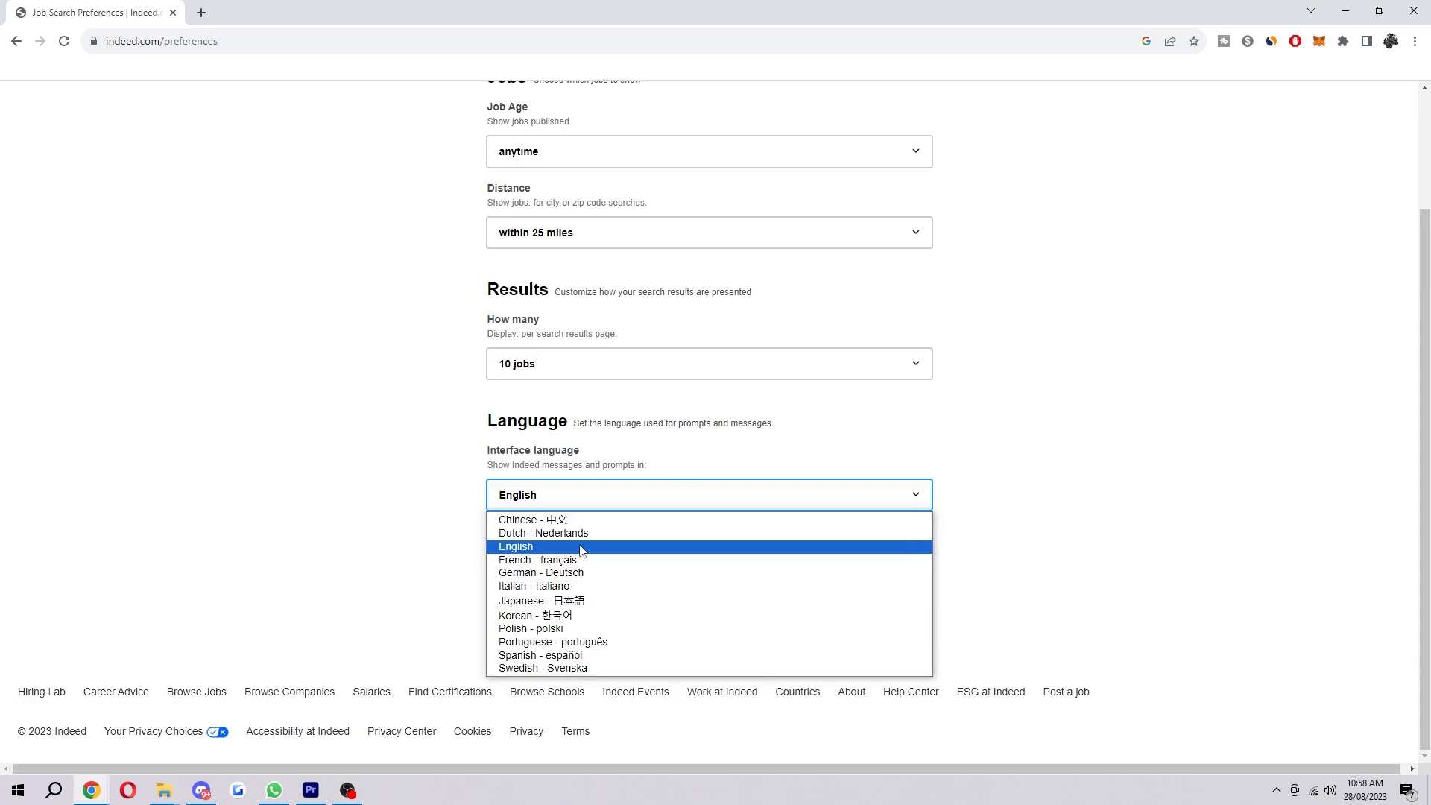
pyautogui.moveTo(551, 641)
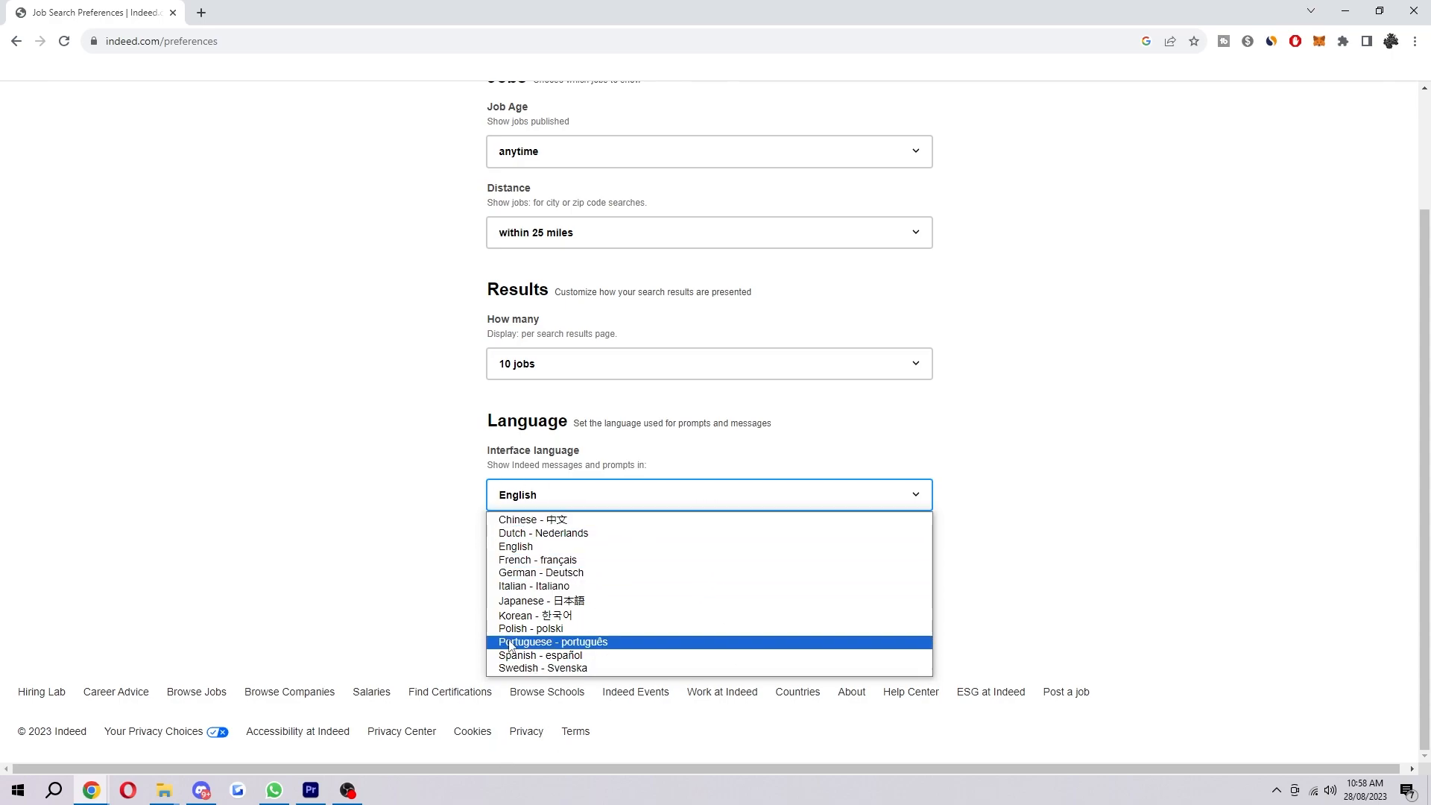
pyautogui.moveTo(589, 556)
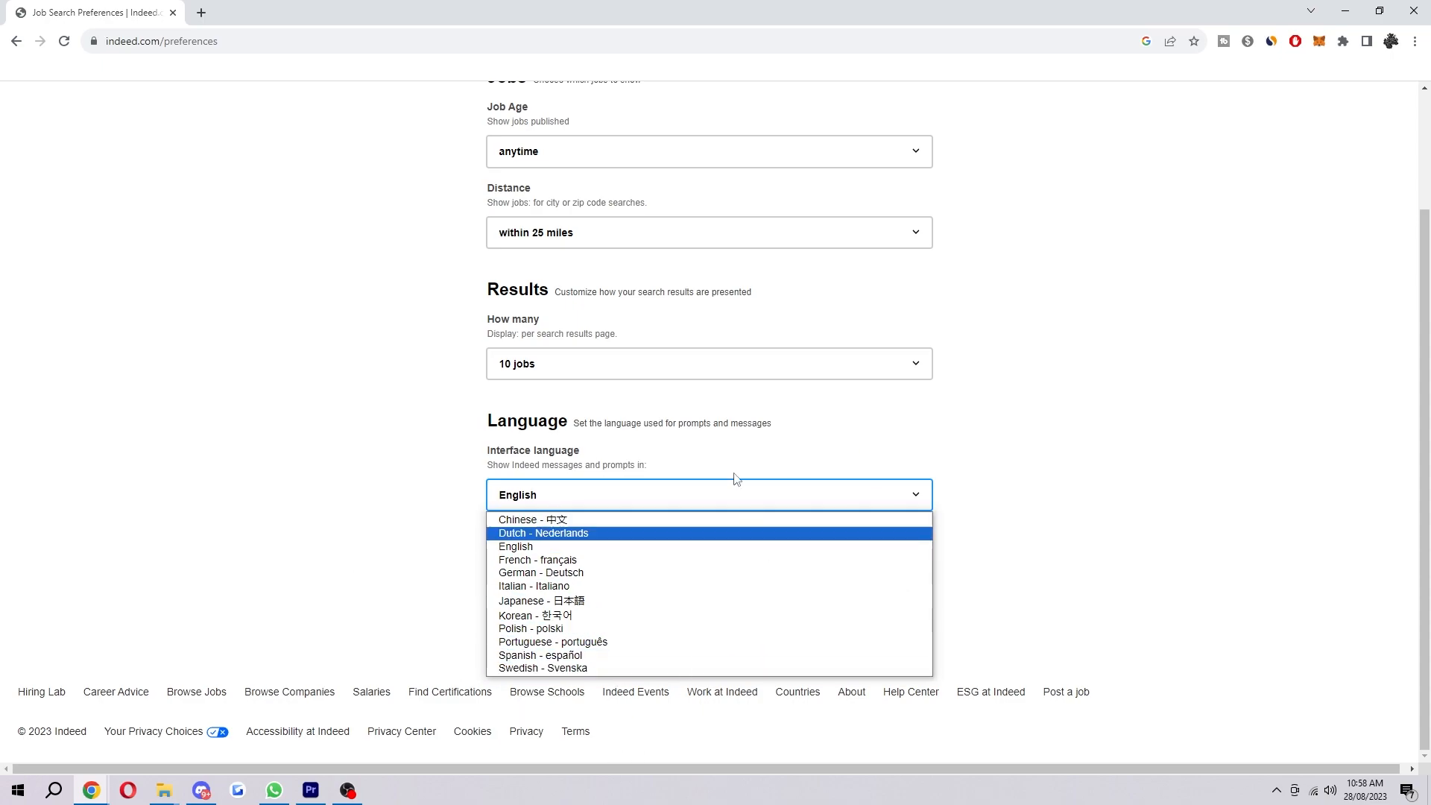
pyautogui.moveTo(541, 603)
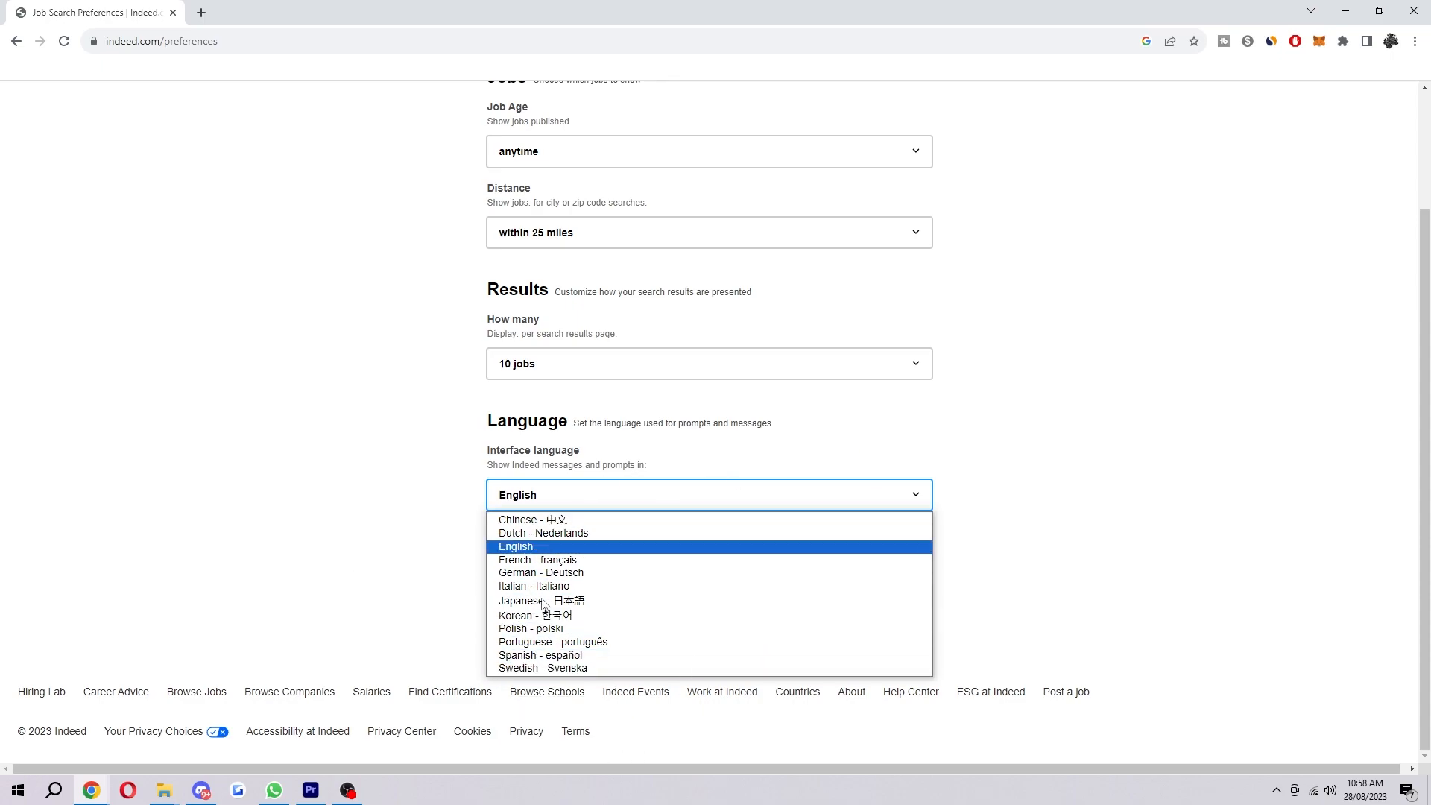
pyautogui.moveTo(540, 655)
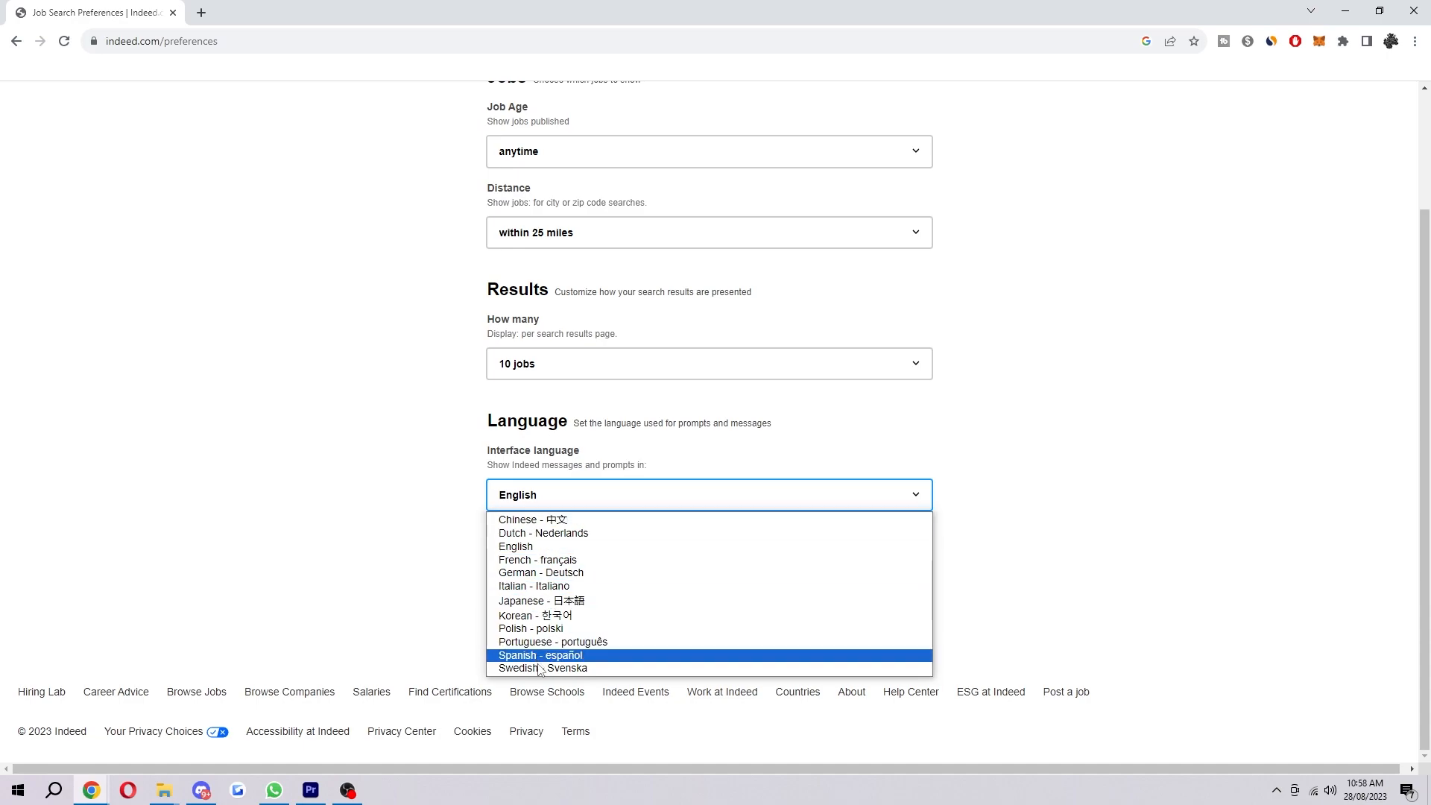
pyautogui.moveTo(540, 572)
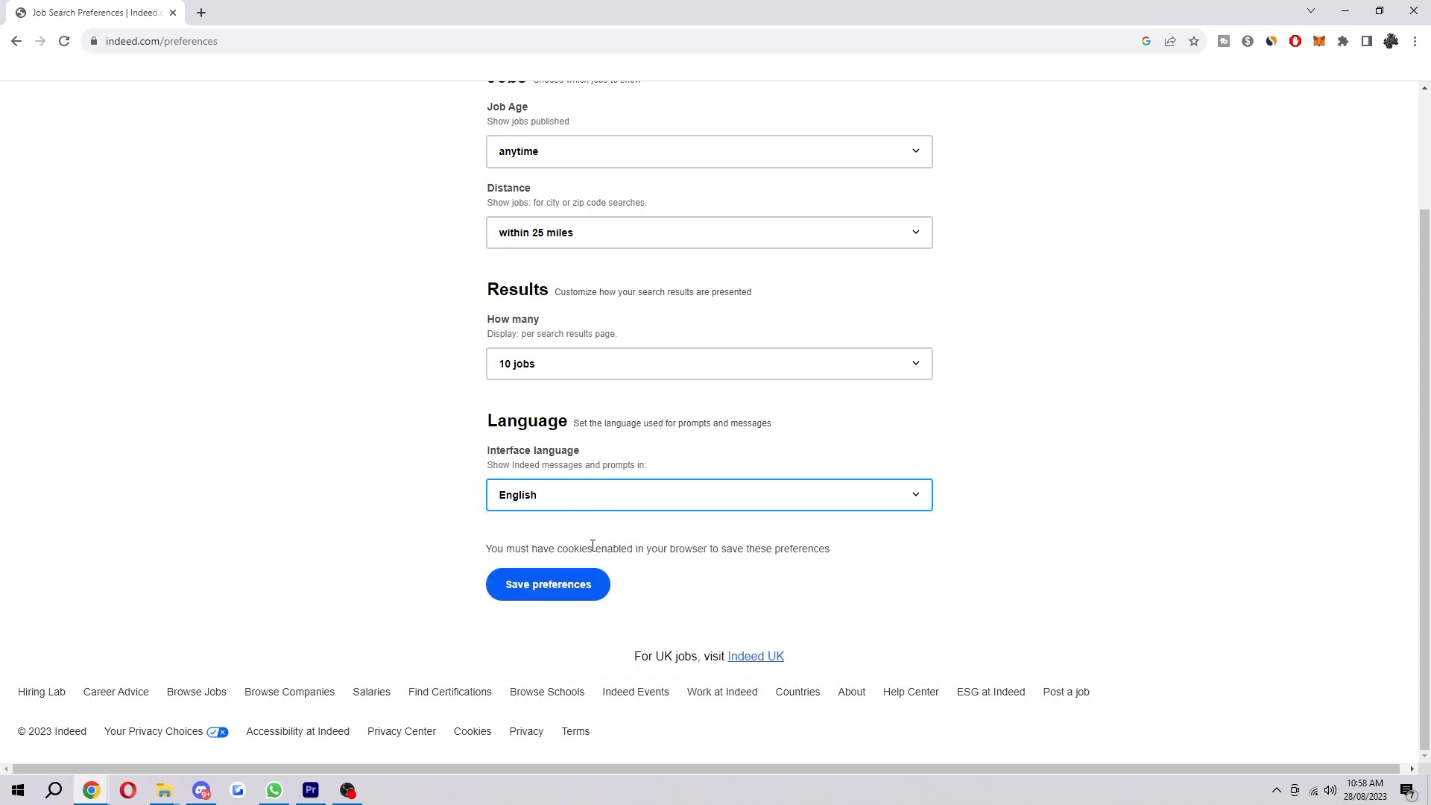
pyautogui.click(548, 584)
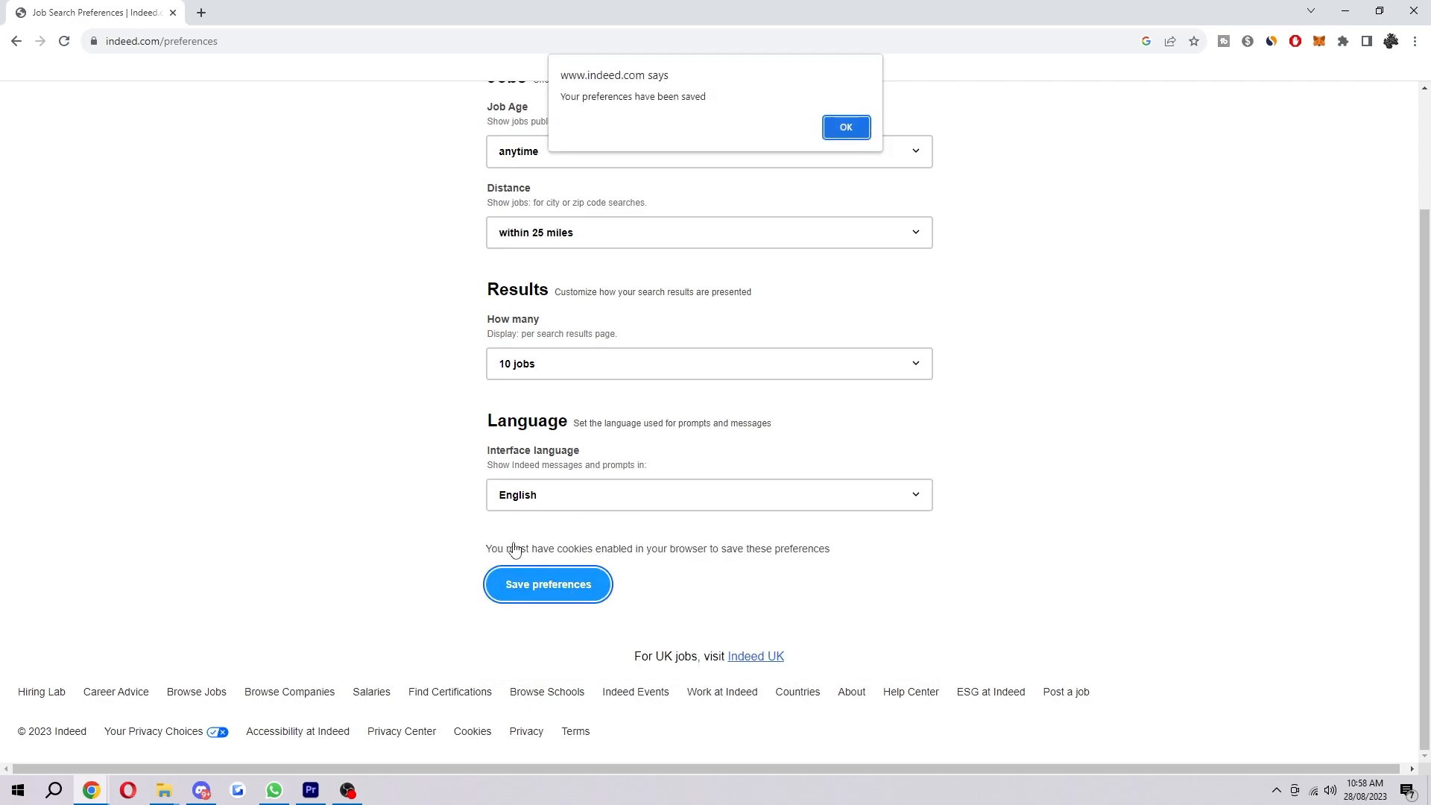
pyautogui.moveTo(1220, 392)
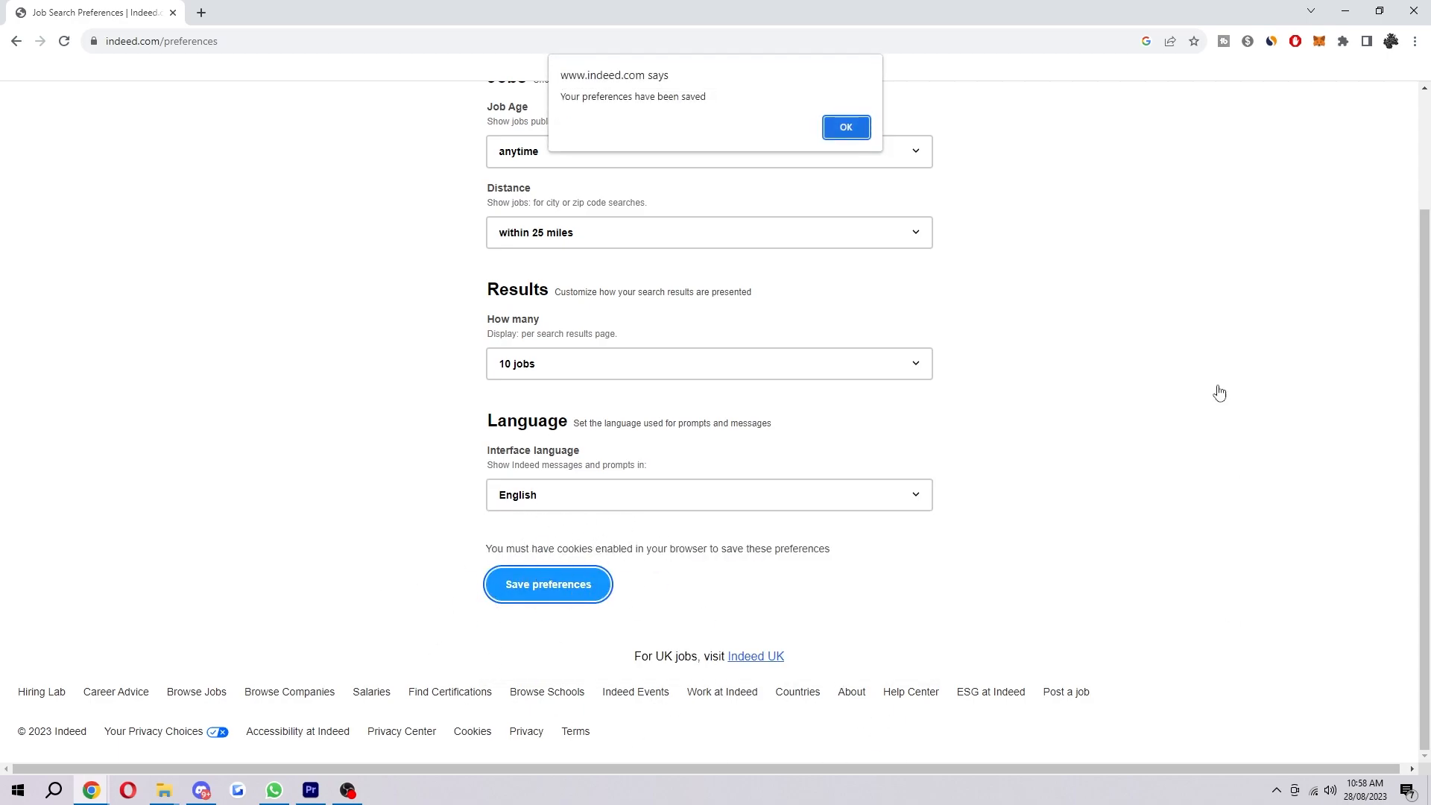
pyautogui.click(708, 493)
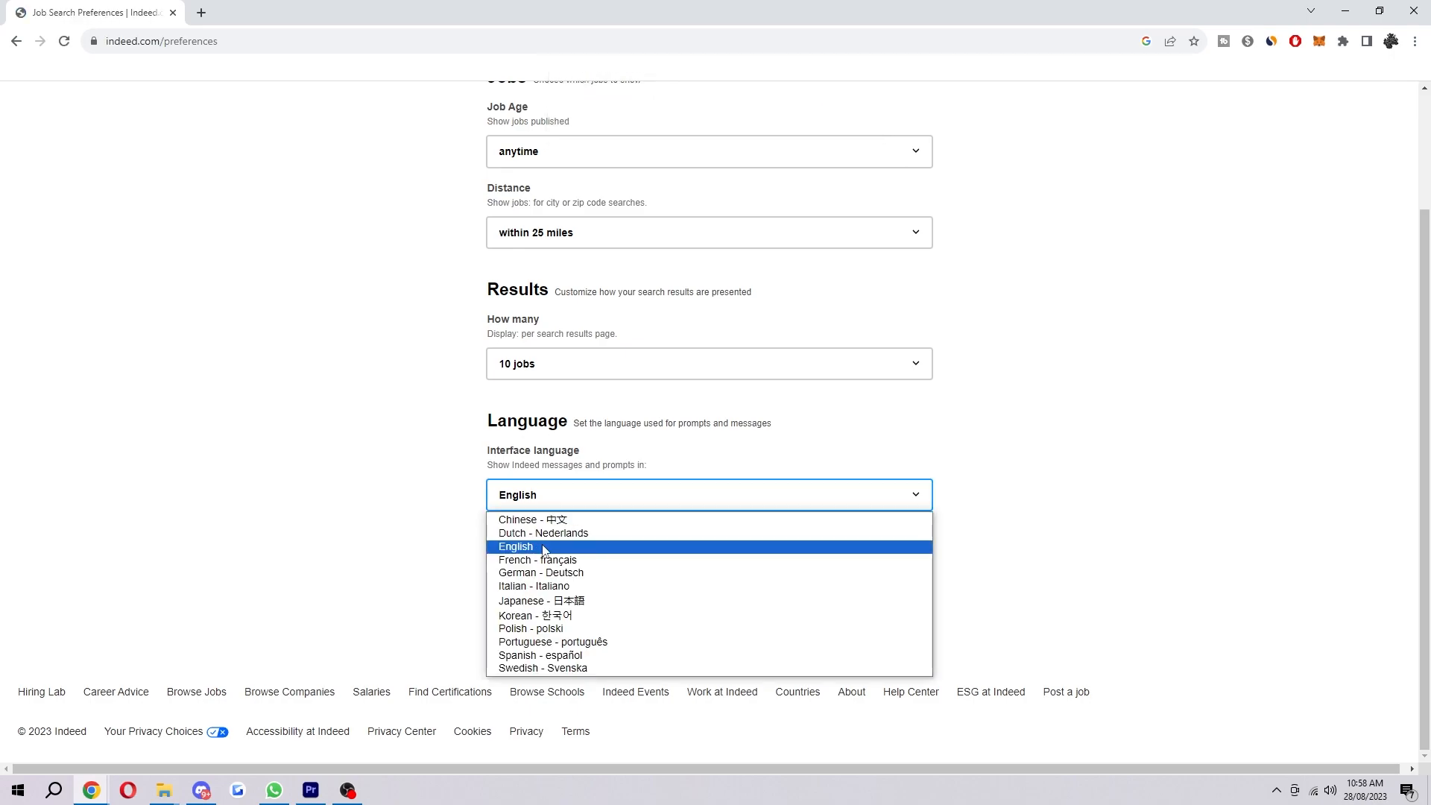
pyautogui.moveTo(597, 603)
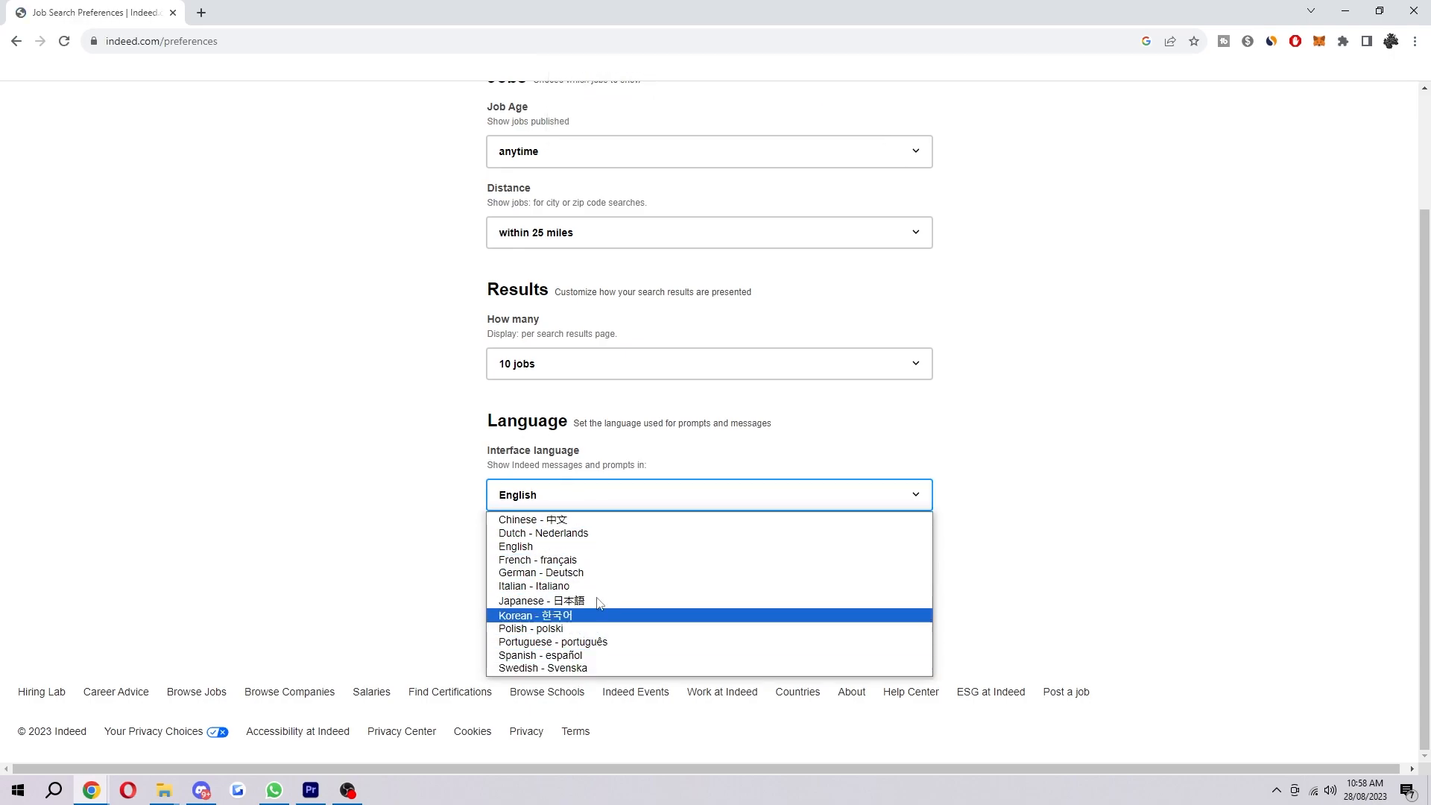
pyautogui.moveTo(619, 533)
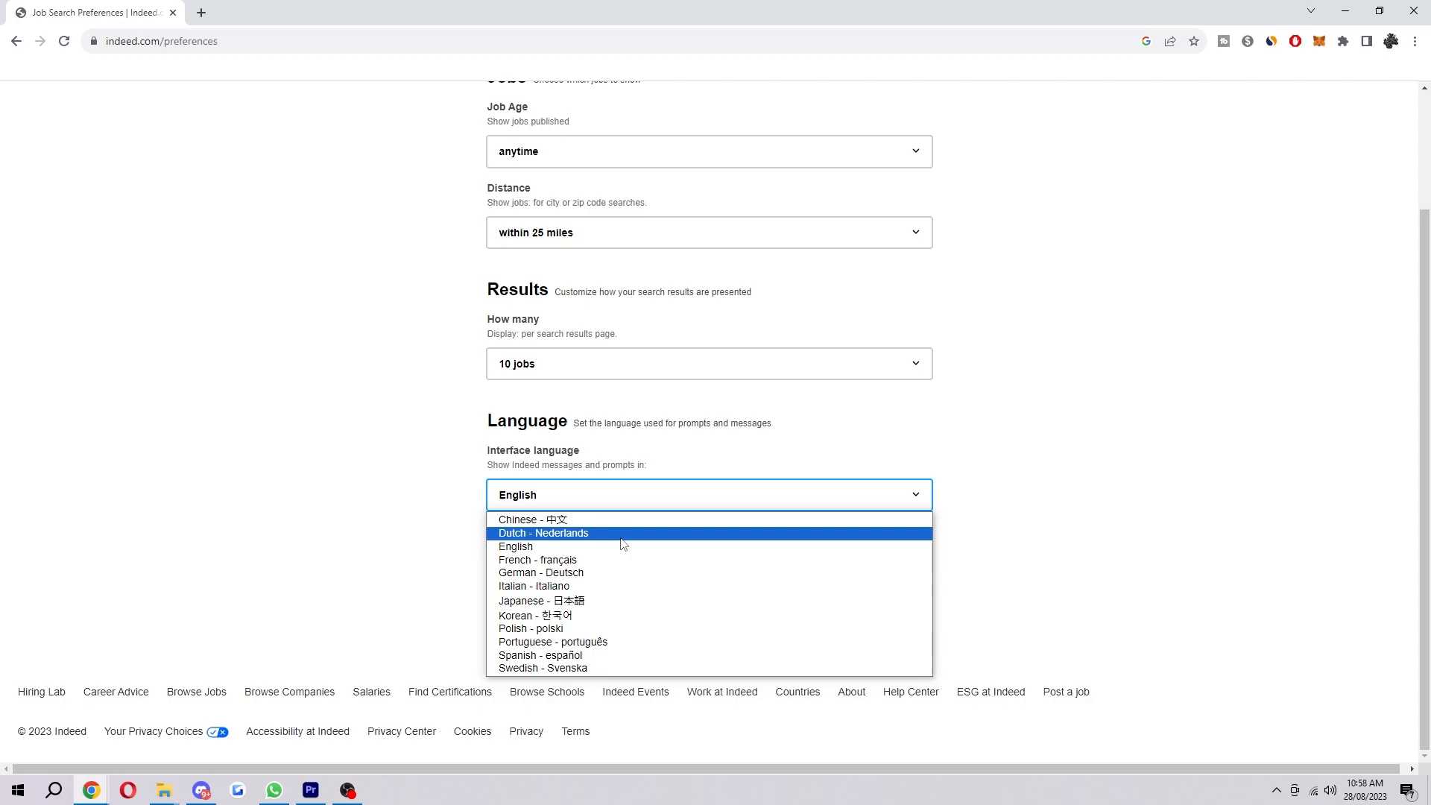
# Step: Keep English as interface language, save preferences again and acknowledge the alert
pyautogui.click(515, 546)
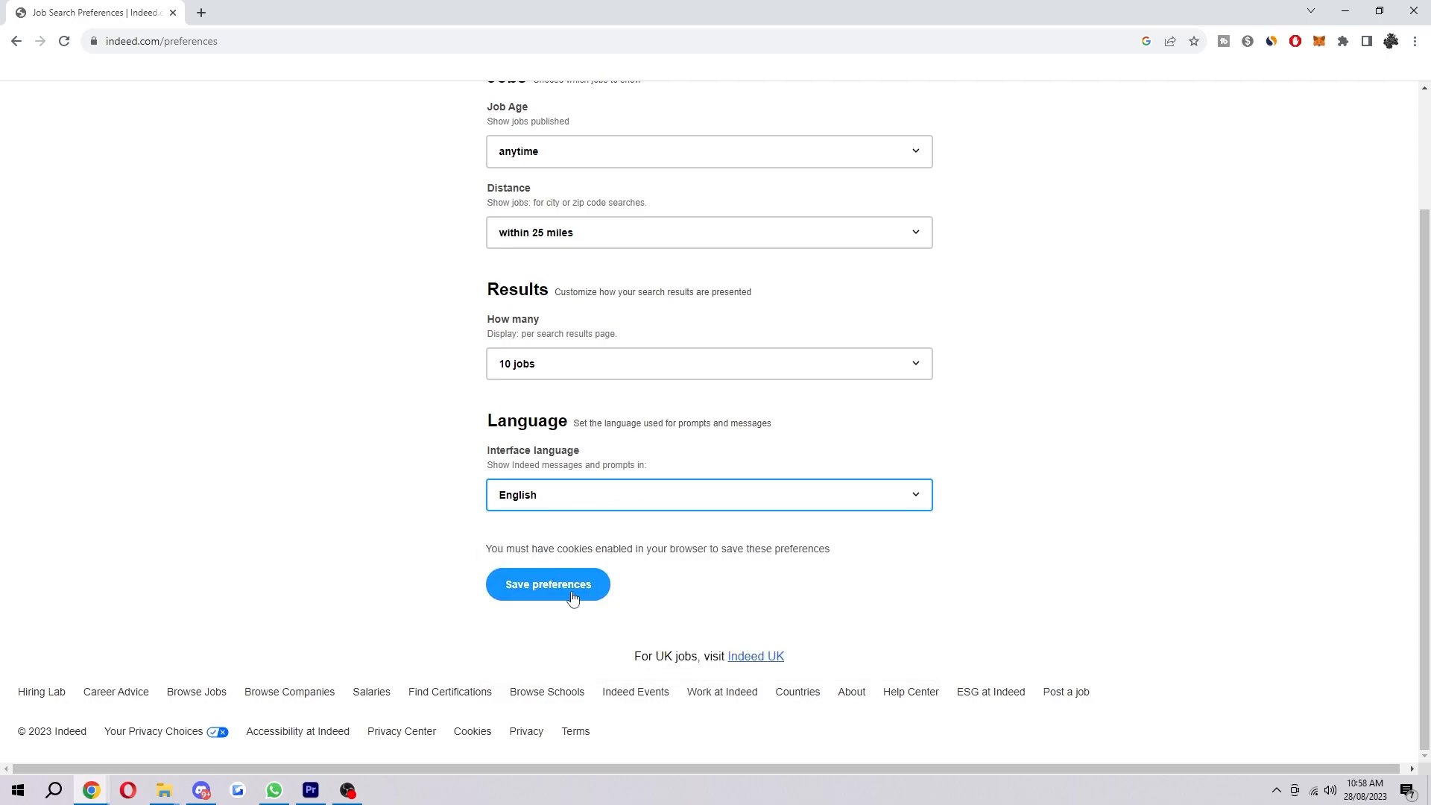
pyautogui.click(548, 584)
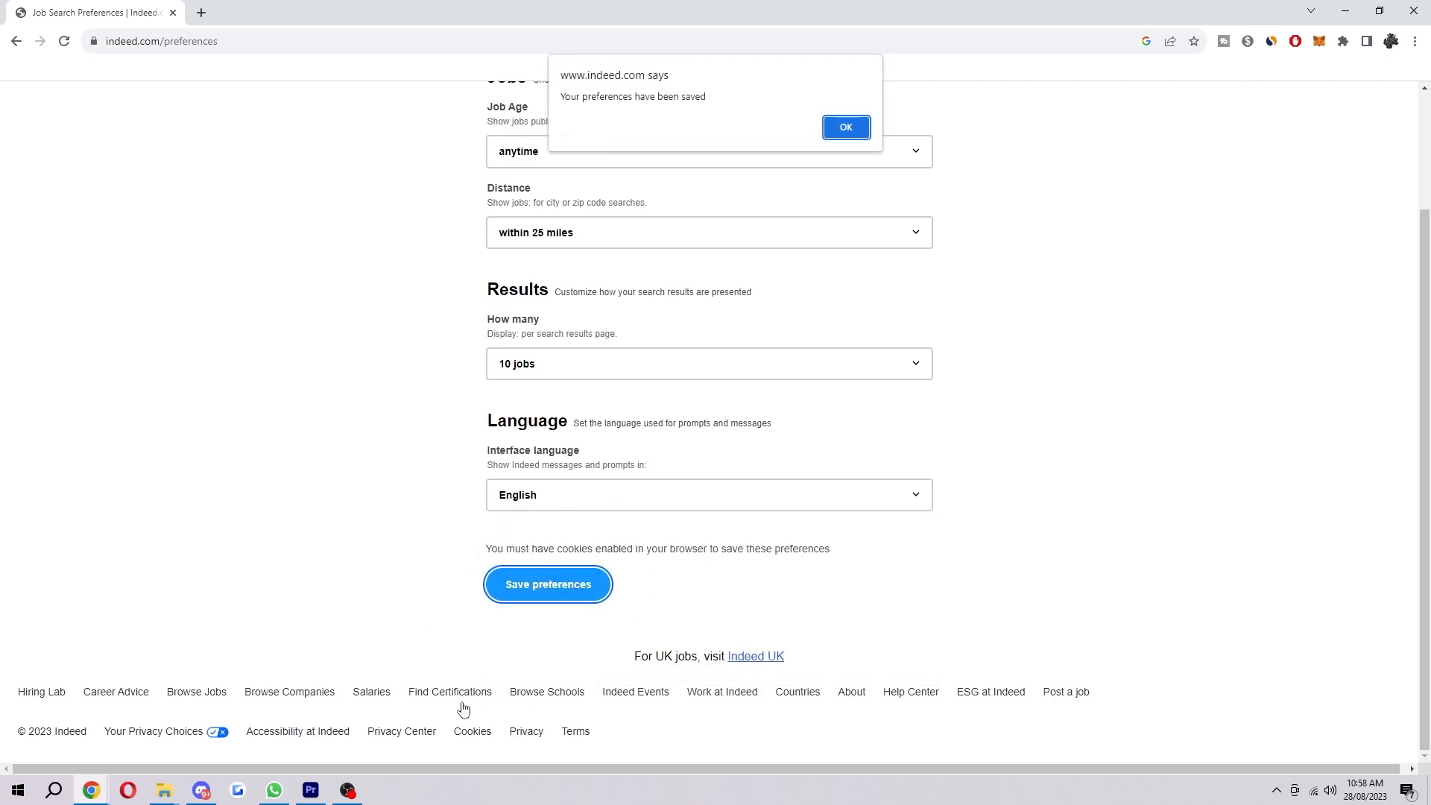
pyautogui.click(844, 126)
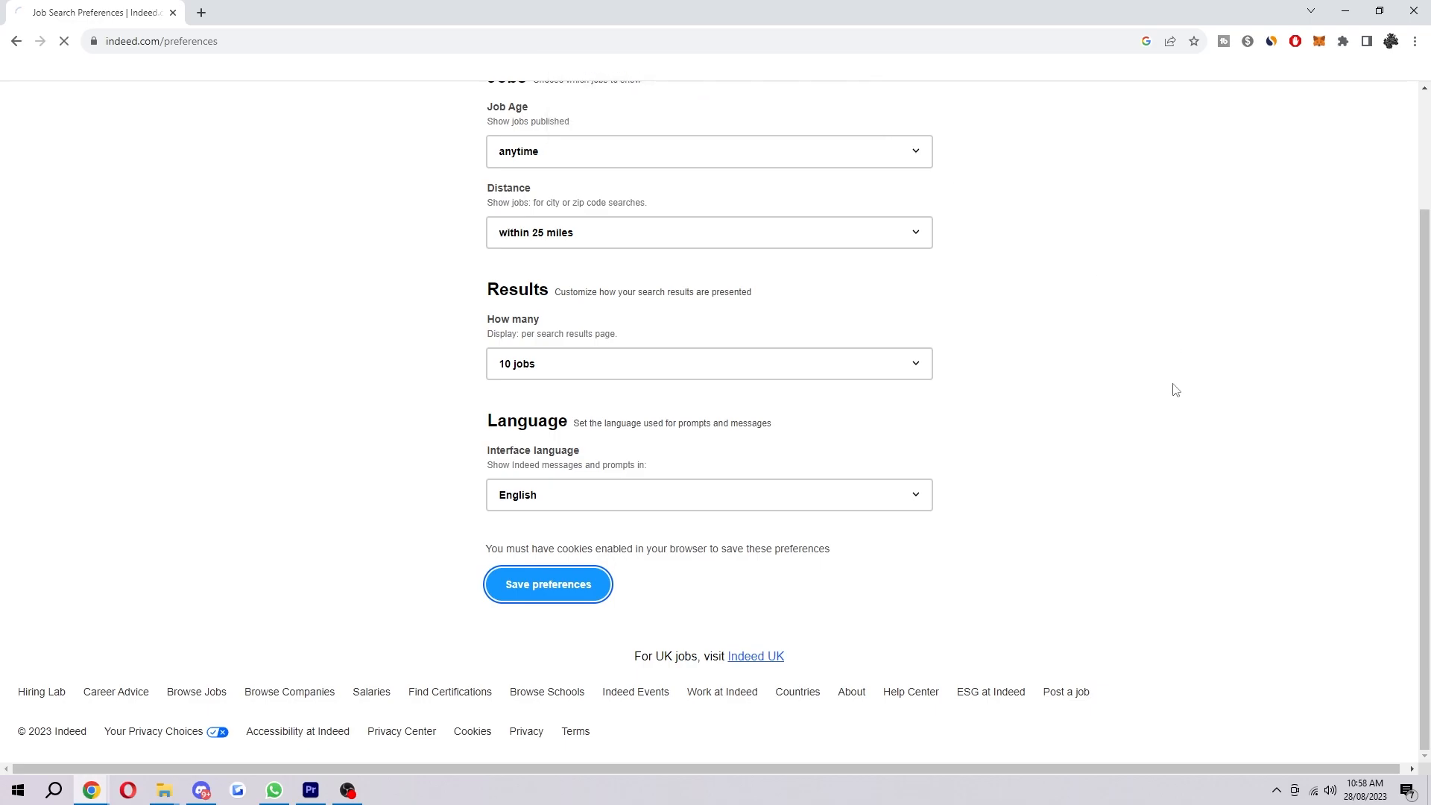